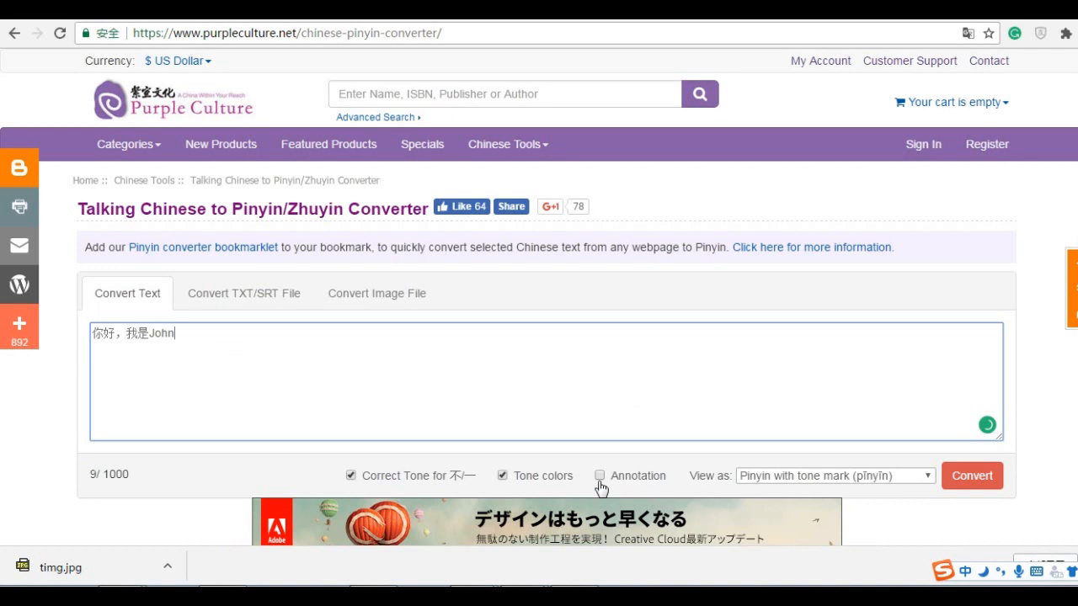
# Enable annotation for converting the sentence 你好，我是John with Correct Tone and Tone colors.
pyautogui.click(972, 475)
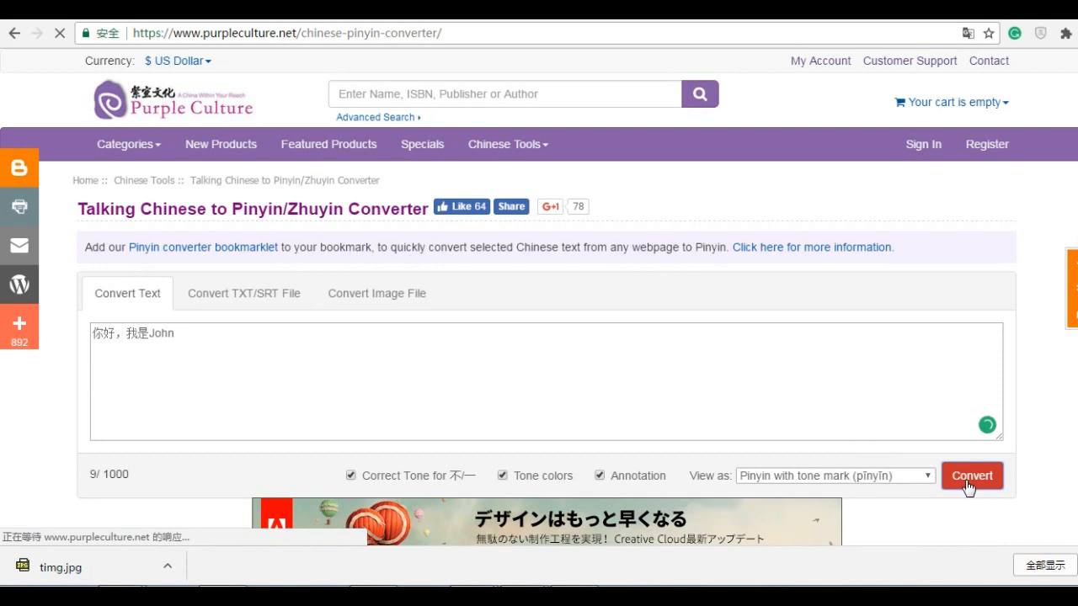
# Convert 你好，我是John to tone-coloured pinyin nǐ hǎo wǒ shì and view the 是 (shì) entry.
pyautogui.click(970, 475)
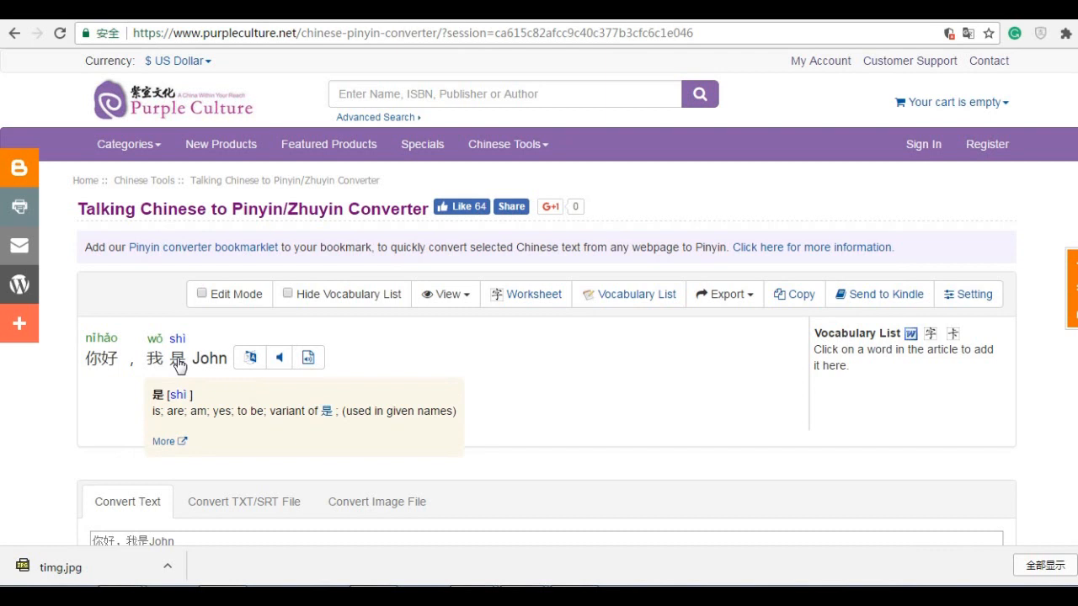
pyautogui.moveTo(472, 362)
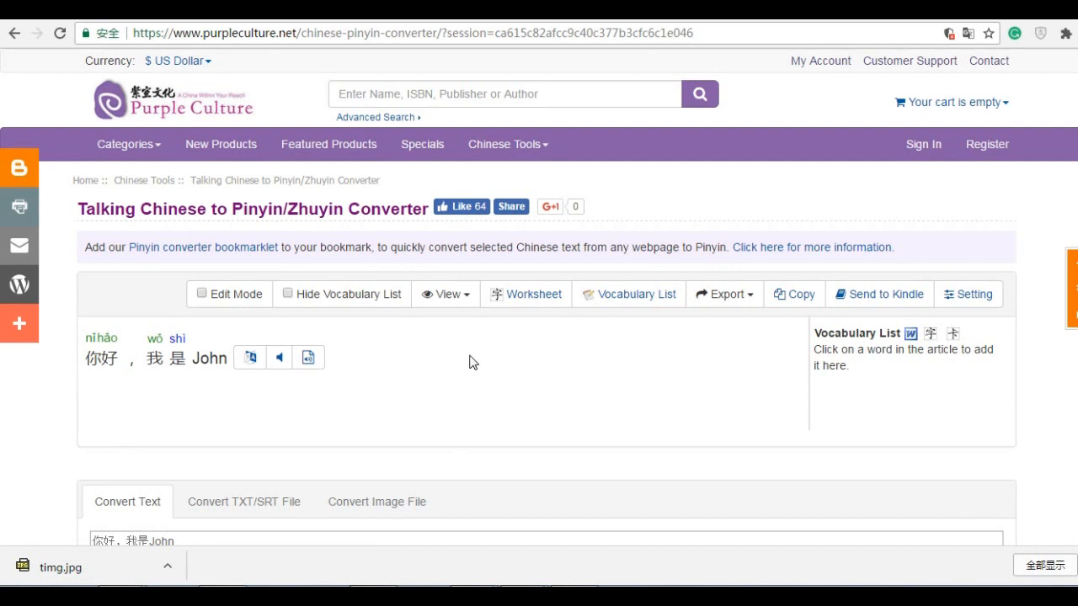
pyautogui.moveTo(341, 81)
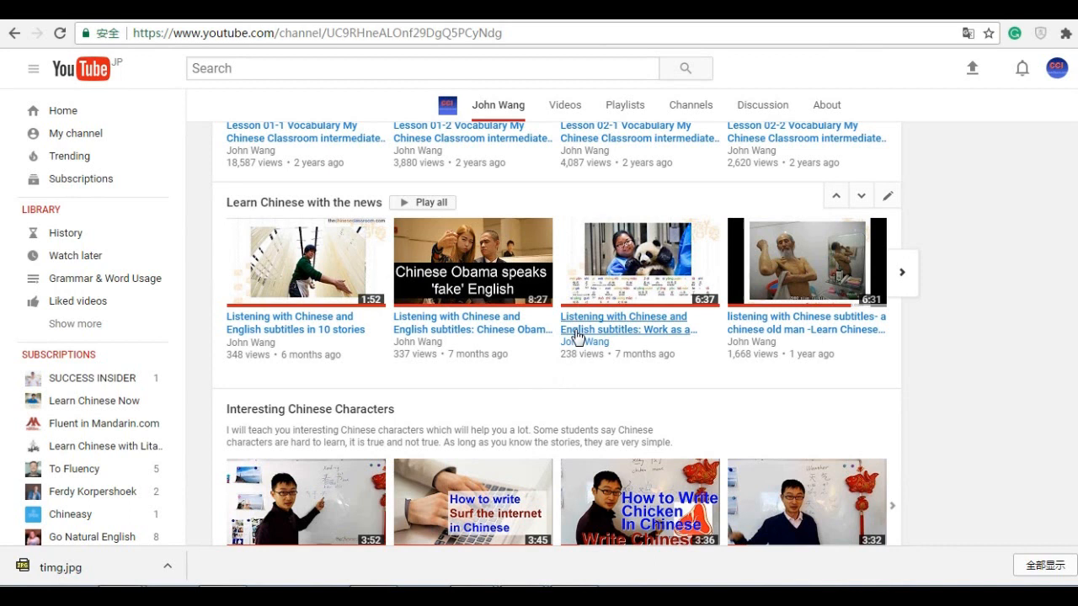
pyautogui.moveTo(603, 196)
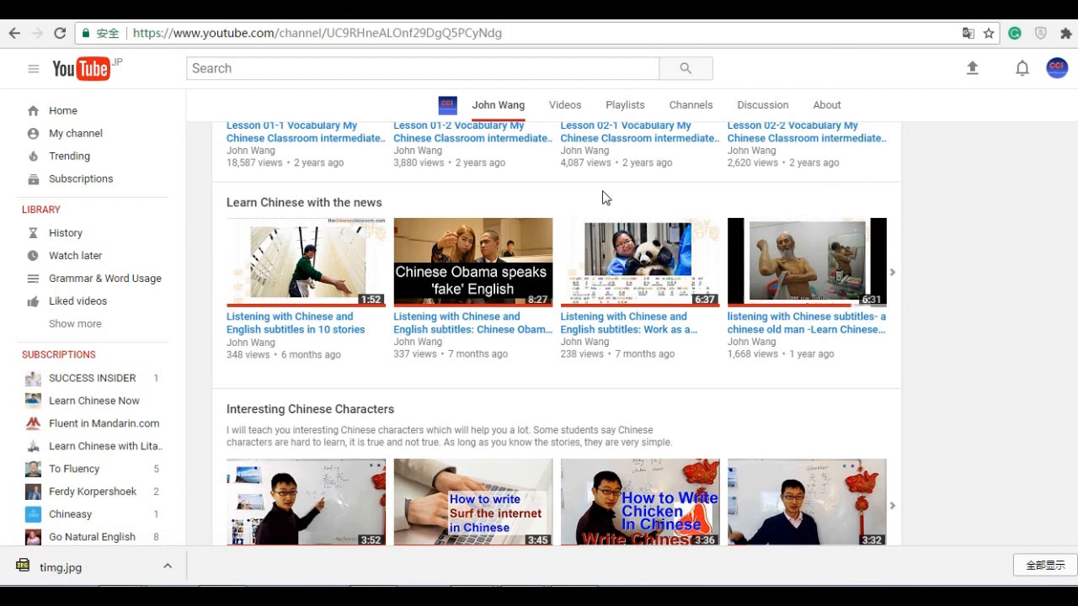
# Start the 'Work as a panda babysitter' news video from the channel page.
pyautogui.click(640, 263)
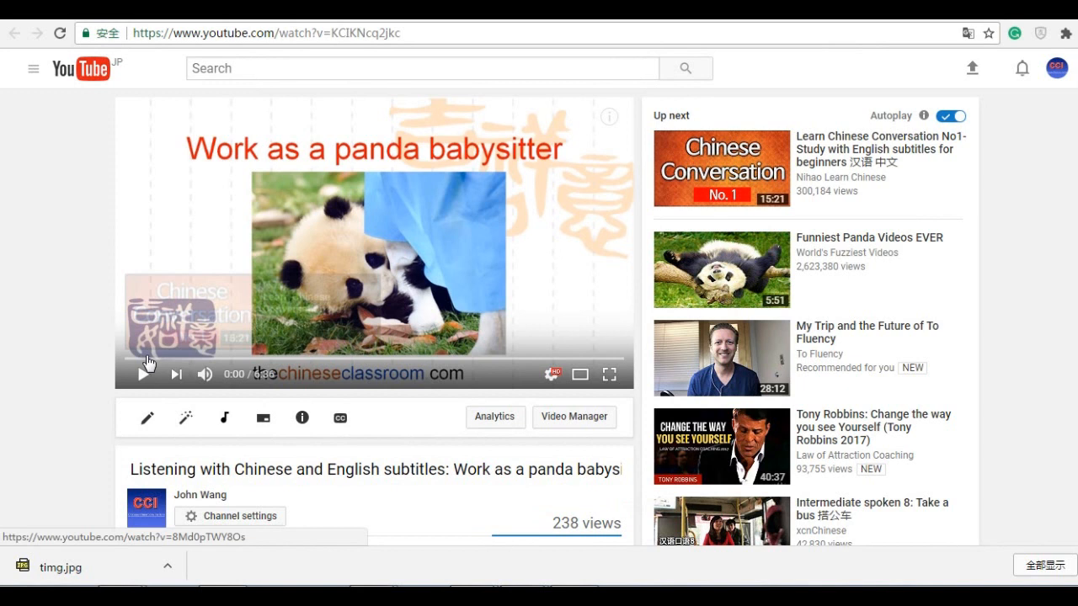
# Play the panda video's opening and pause it at 0:05 on the plays-three-times slide.
pyautogui.click(145, 374)
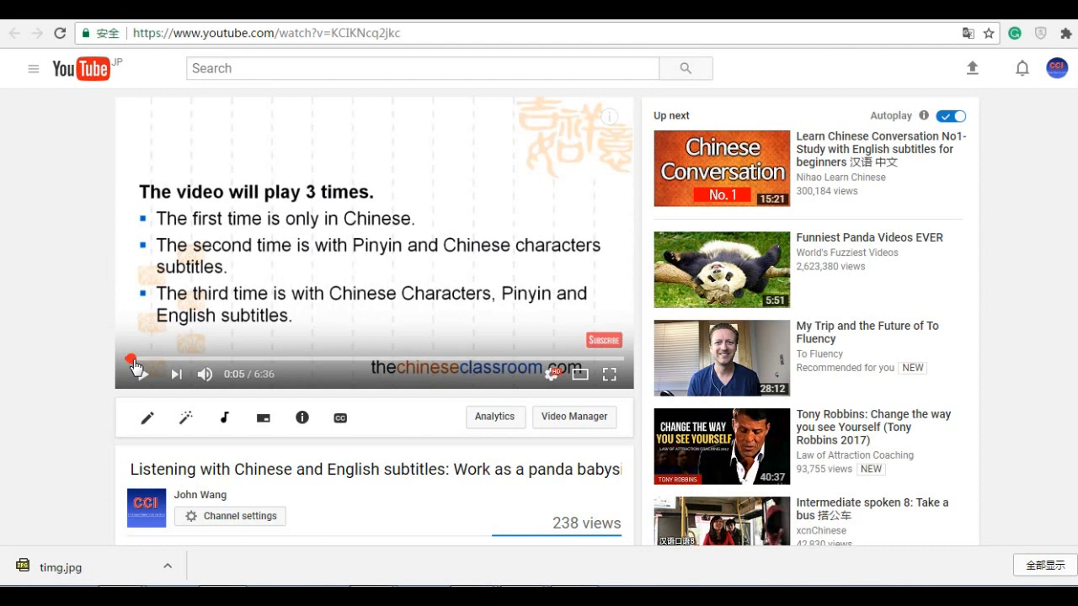
pyautogui.click(133, 374)
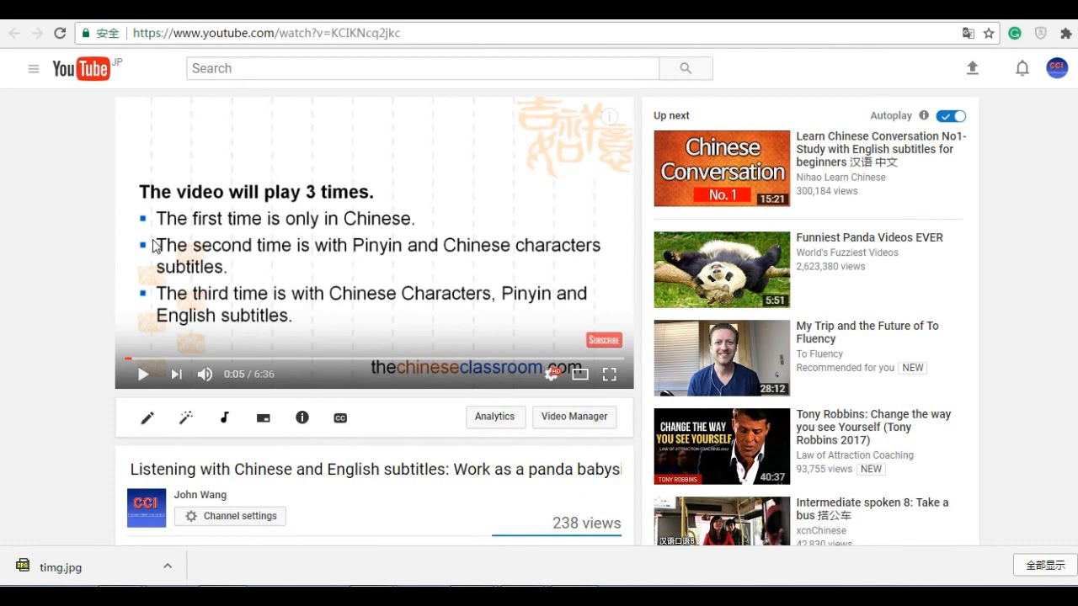
pyautogui.moveTo(326, 295)
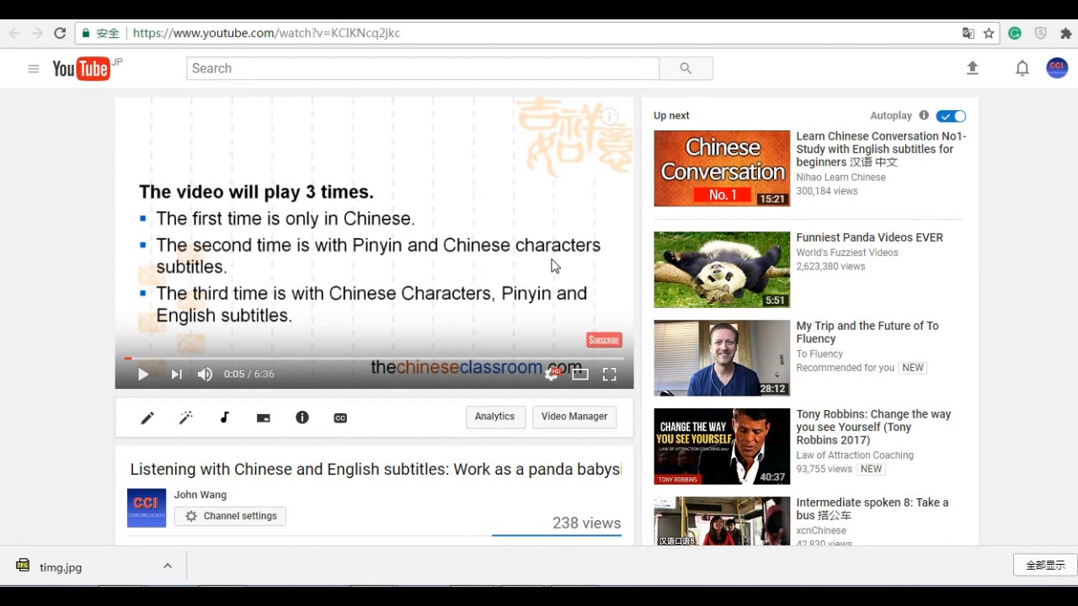
pyautogui.moveTo(340, 360)
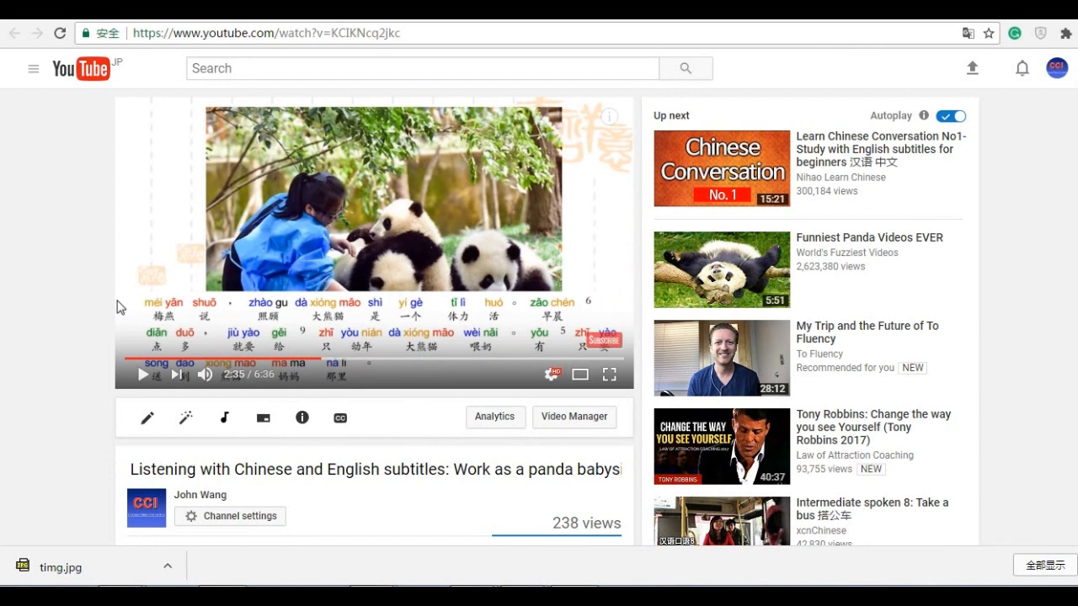
pyautogui.moveTo(301, 313)
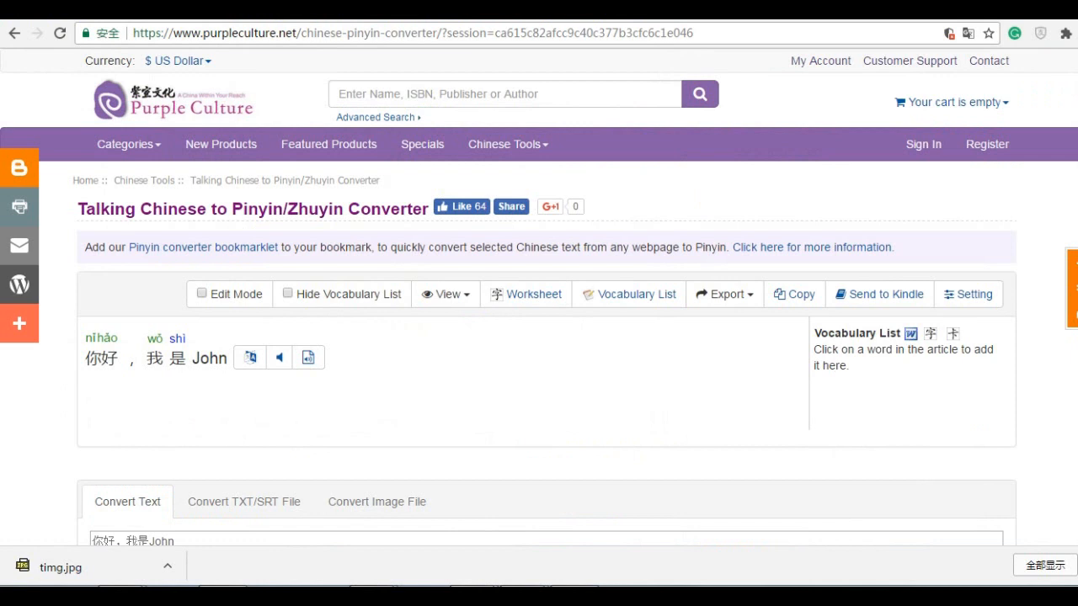
# Paste the 324-character Chinese panda keeper article into the Convert Text box.
pyautogui.scroll(-3)
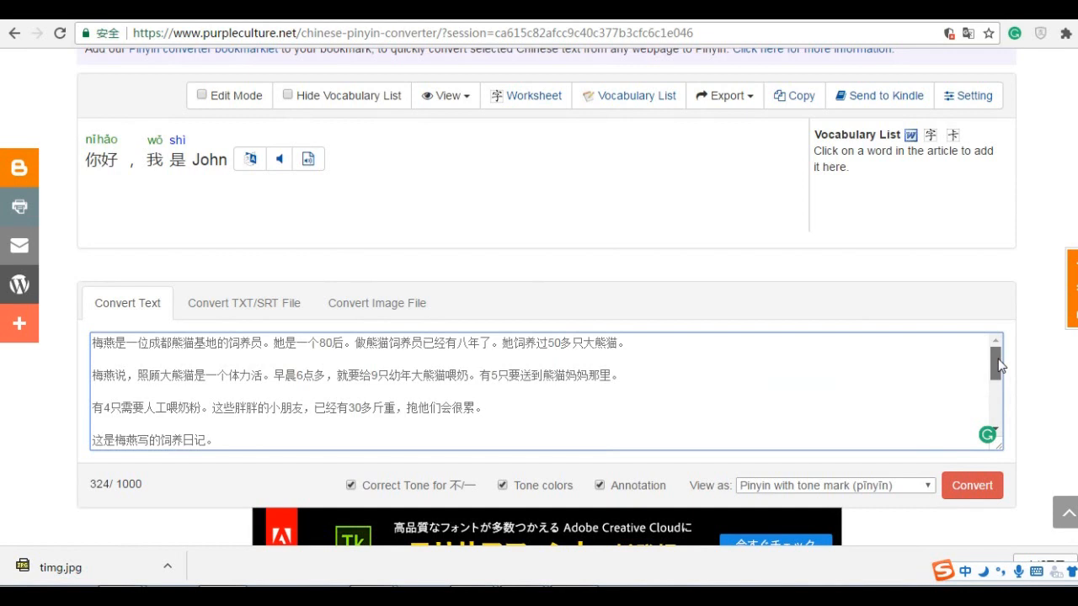
pyautogui.click(972, 485)
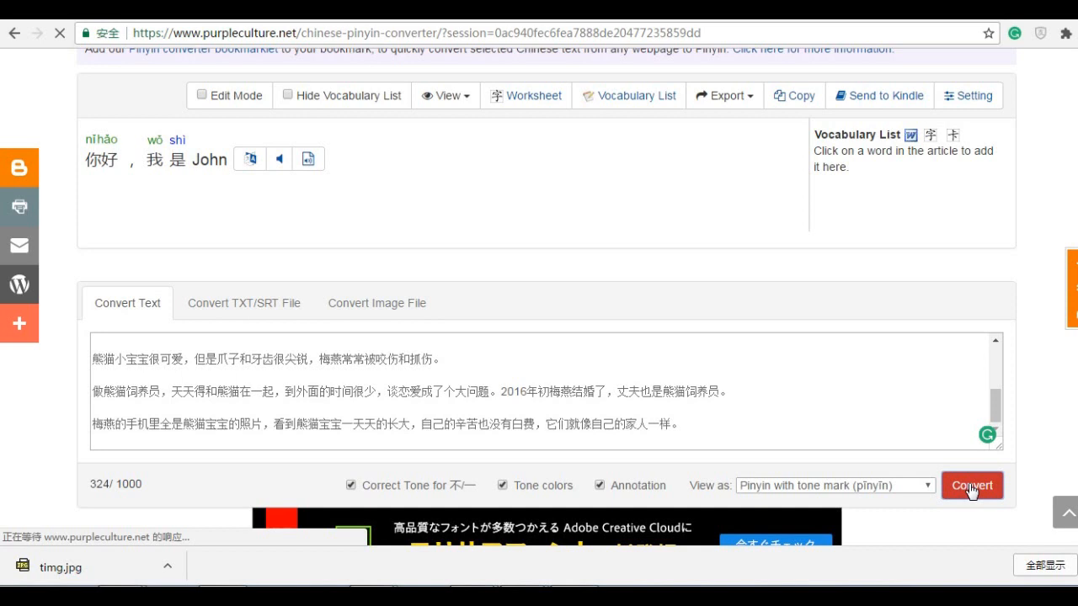
# Convert the panda article so tone-marked pinyin appears above every paragraph.
pyautogui.click(971, 485)
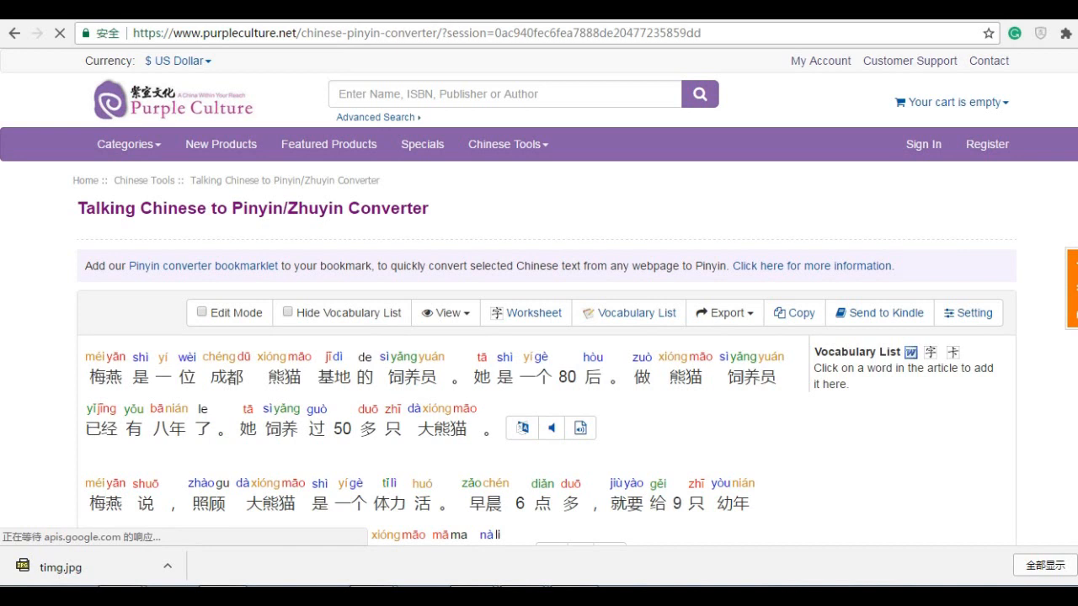
pyautogui.scroll(-3)
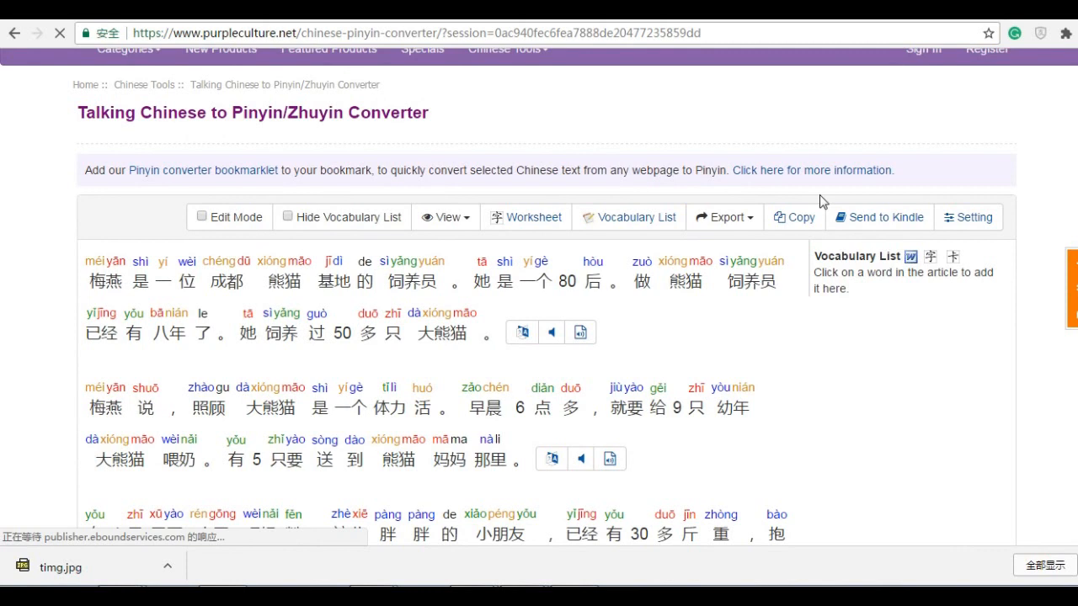
pyautogui.scroll(-3)
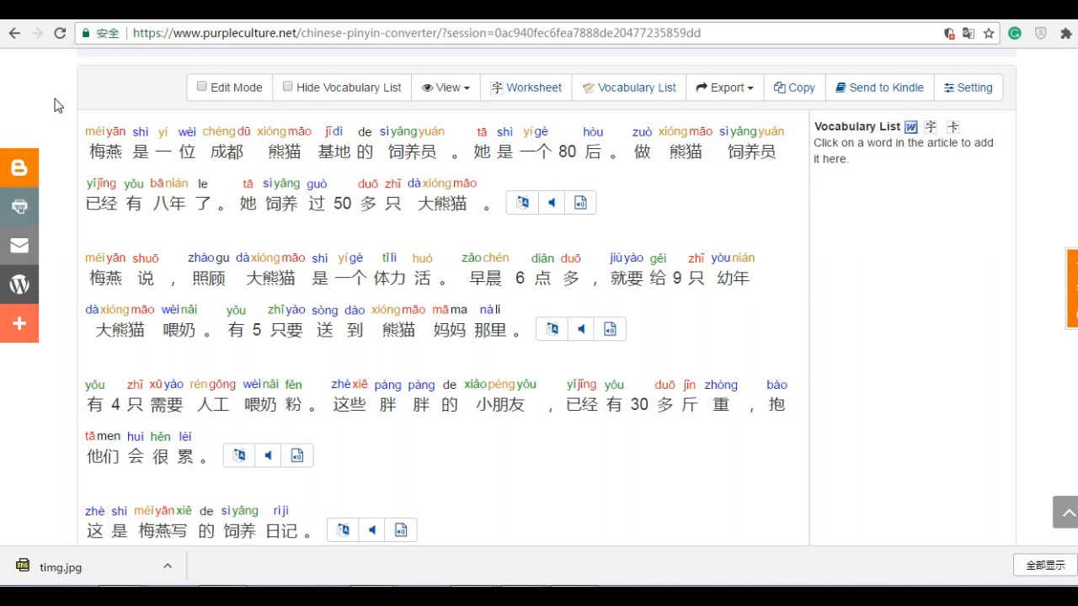
# Add 熊猫, 饲养员 and 幼年 from the converted text to the Vocabulary List.
pyautogui.click(283, 152)
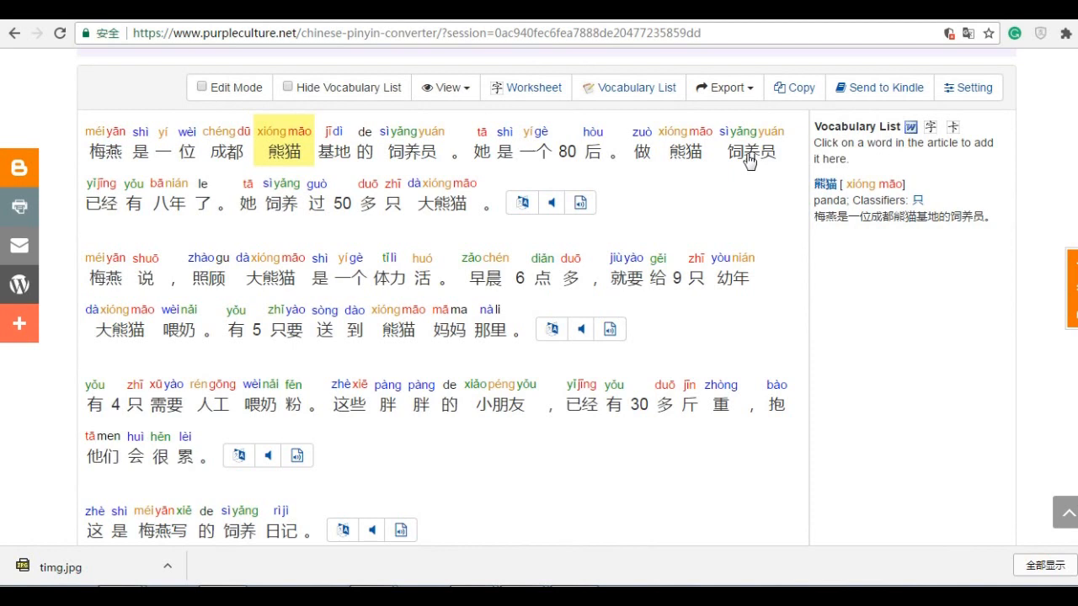
pyautogui.click(751, 152)
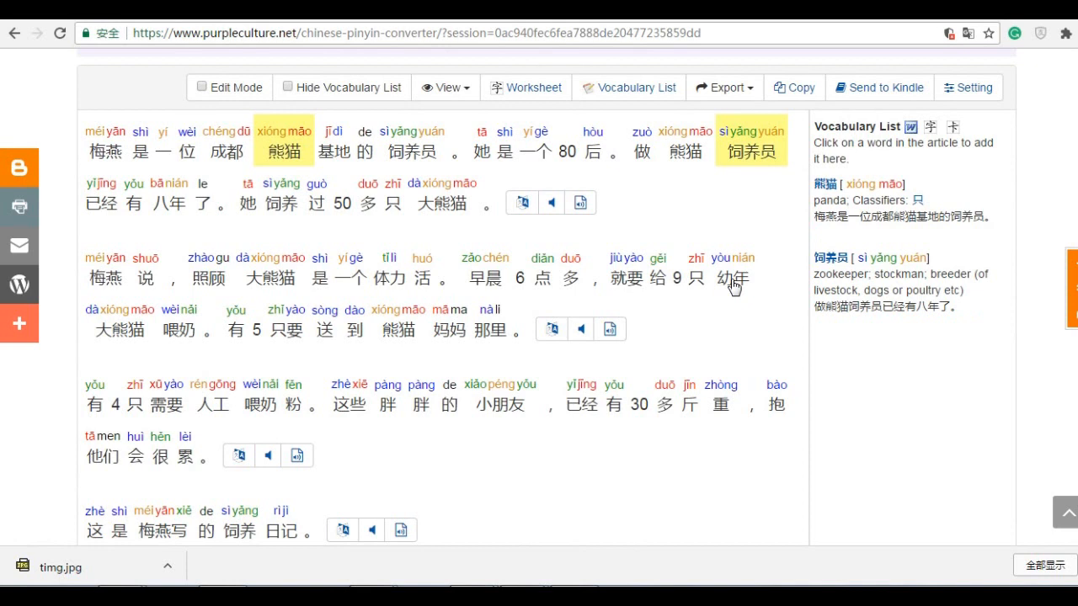
pyautogui.click(735, 278)
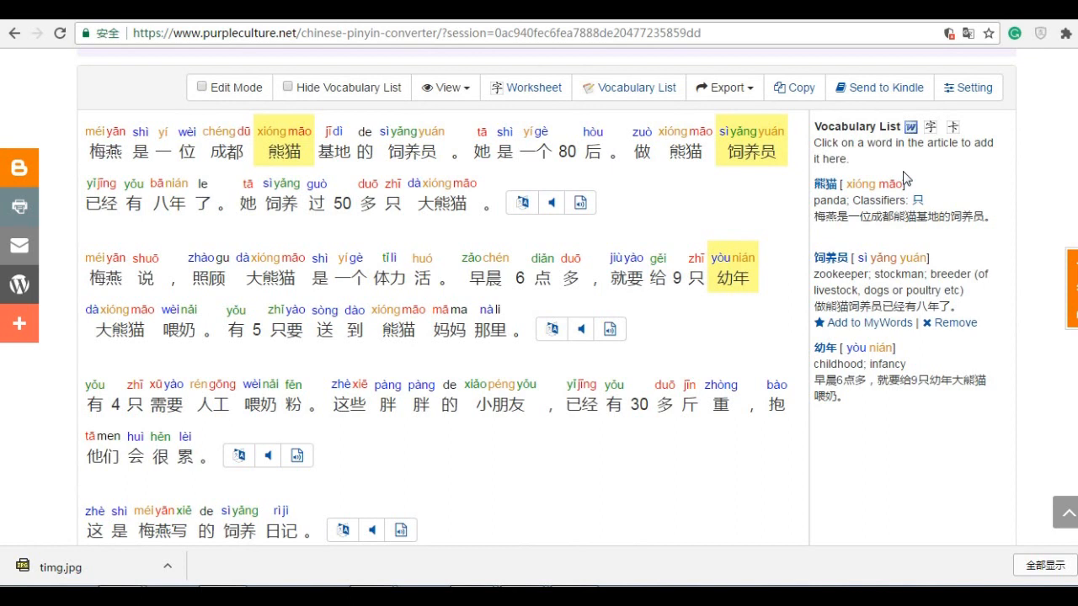
pyautogui.moveTo(917, 127)
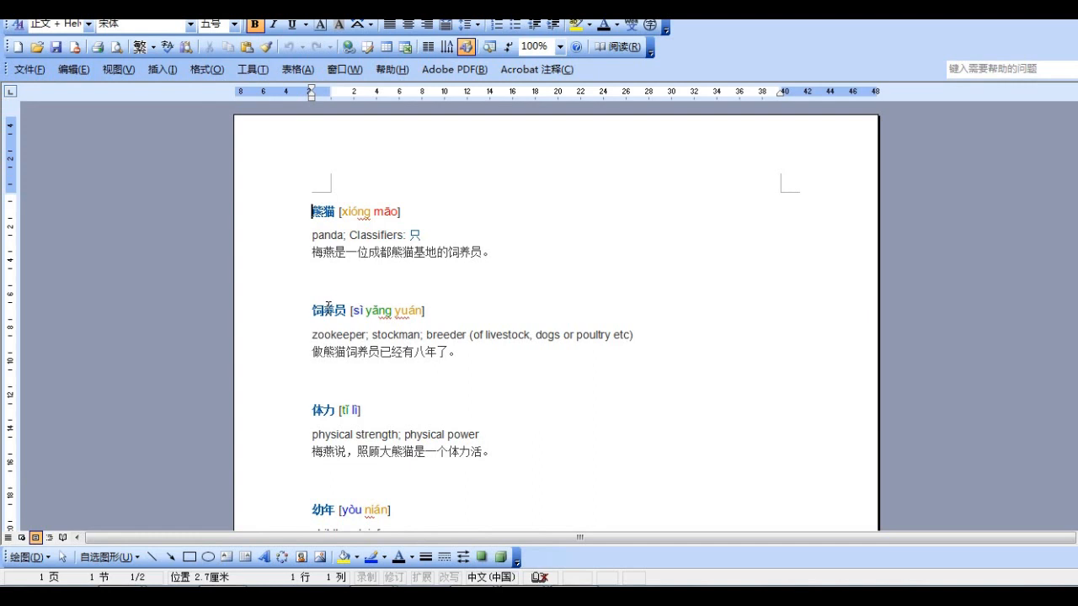
# Review the exported vocabulary document with 熊猫, 饲养员, 体力, 幼年 and their definitions.
pyautogui.scroll(-3)
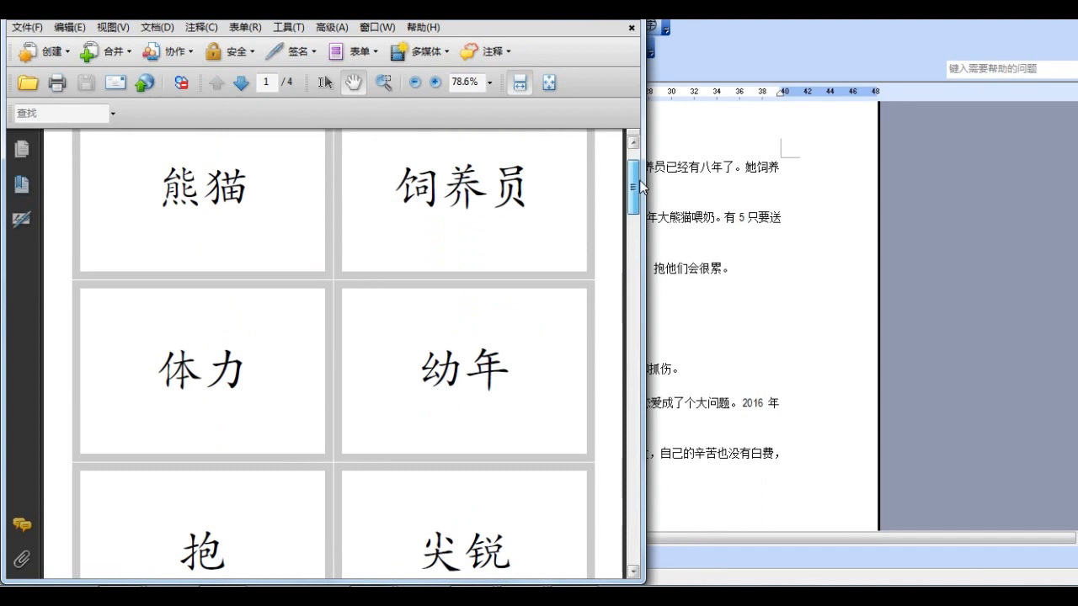
# Browse the flashcard PDF cards for 熊猫, 饲养员, 体力 and 幼年.
pyautogui.scroll(-3)
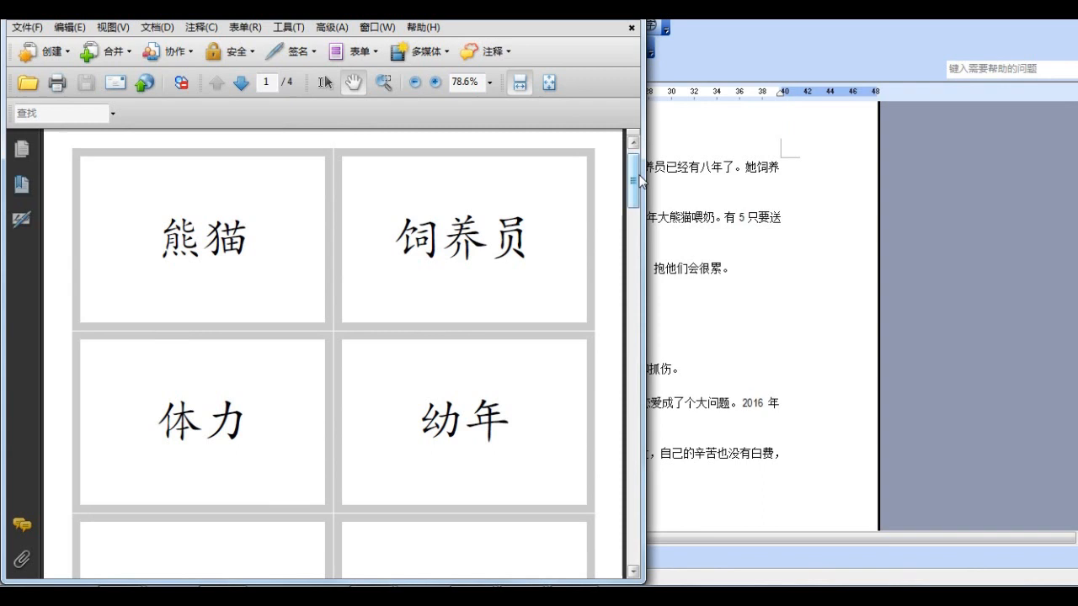
pyautogui.click(241, 80)
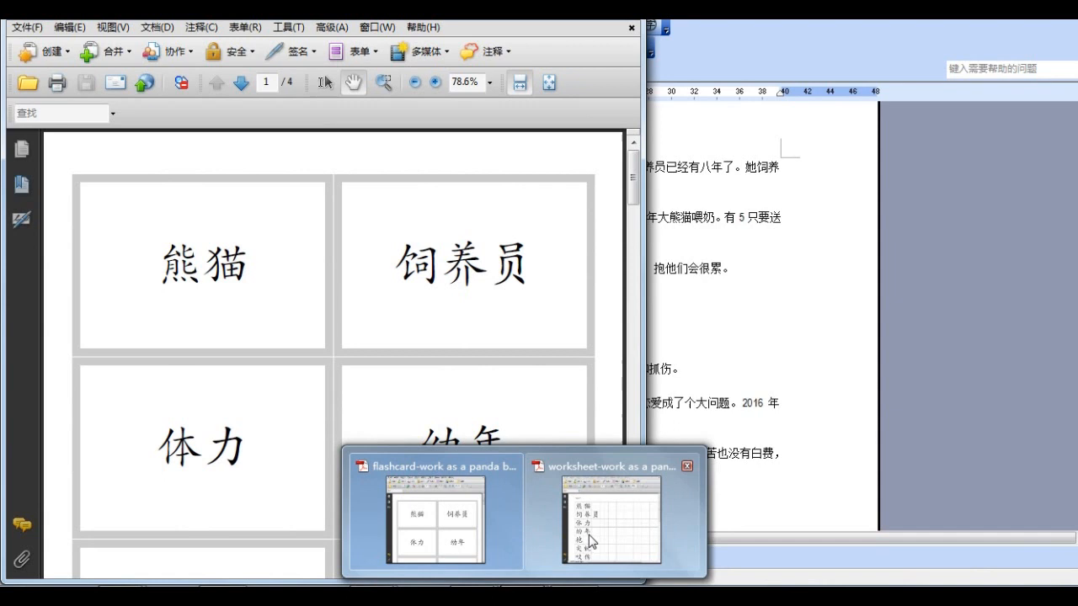
# Bring the character worksheet PDF forward, showing practice grids for 熊猫, 饲养员, 体力, 幼年.
pyautogui.click(609, 512)
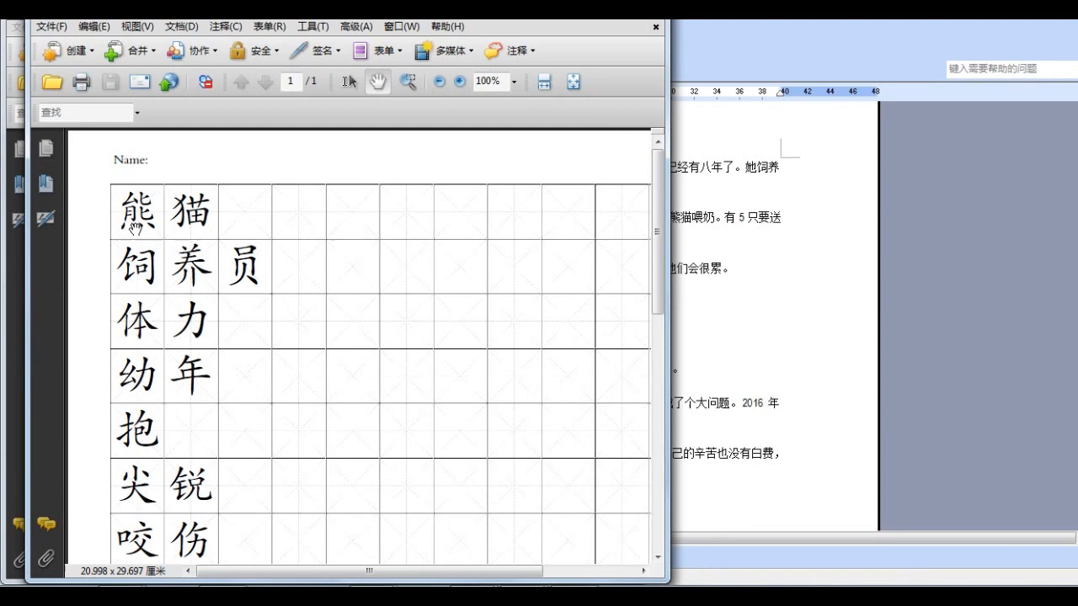
pyautogui.moveTo(245, 216)
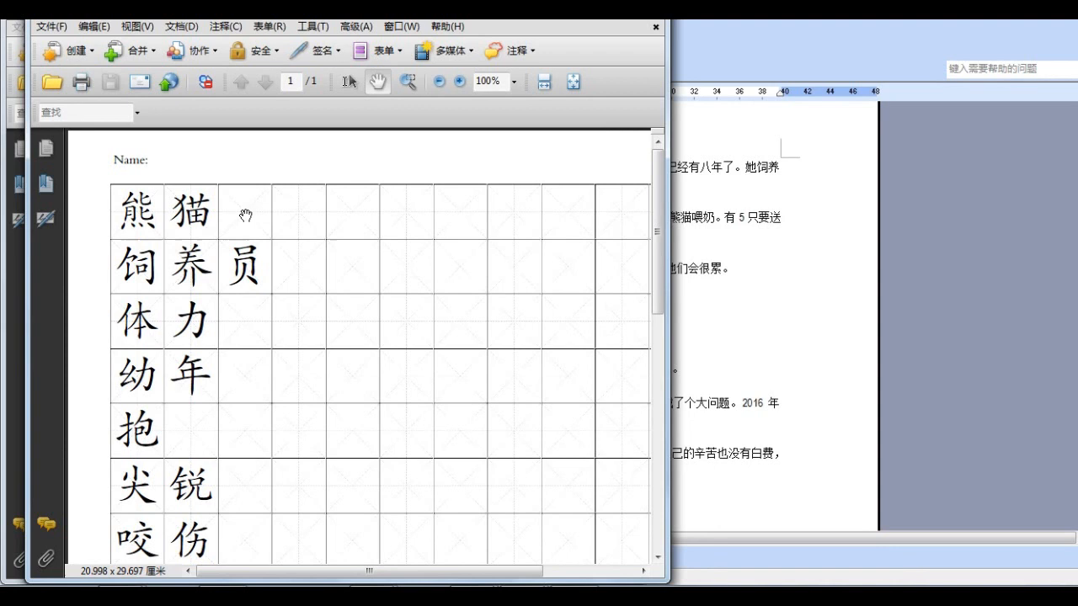